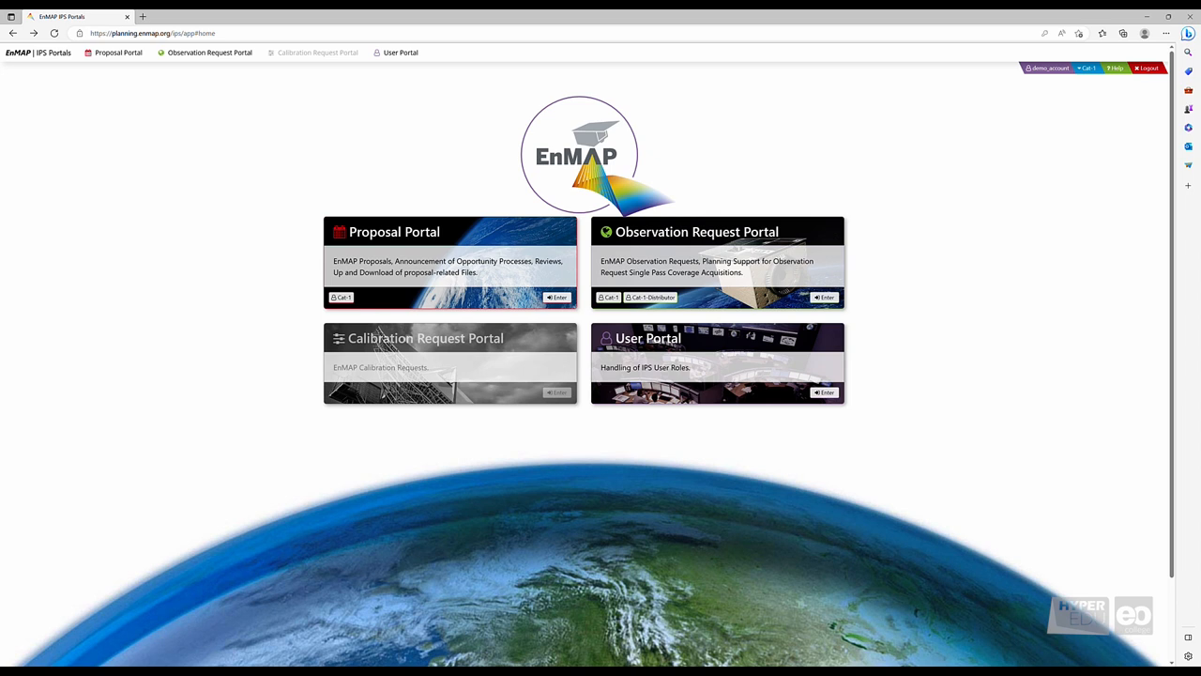
pyautogui.moveTo(86, 112)
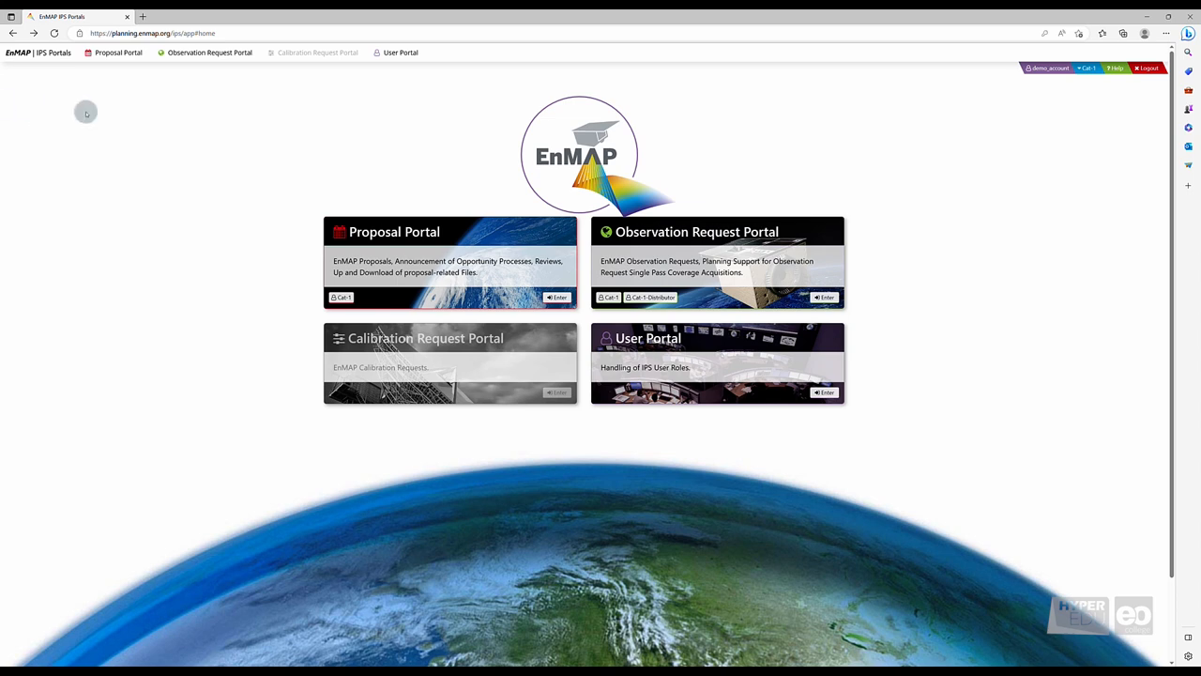
pyautogui.moveTo(413, 261)
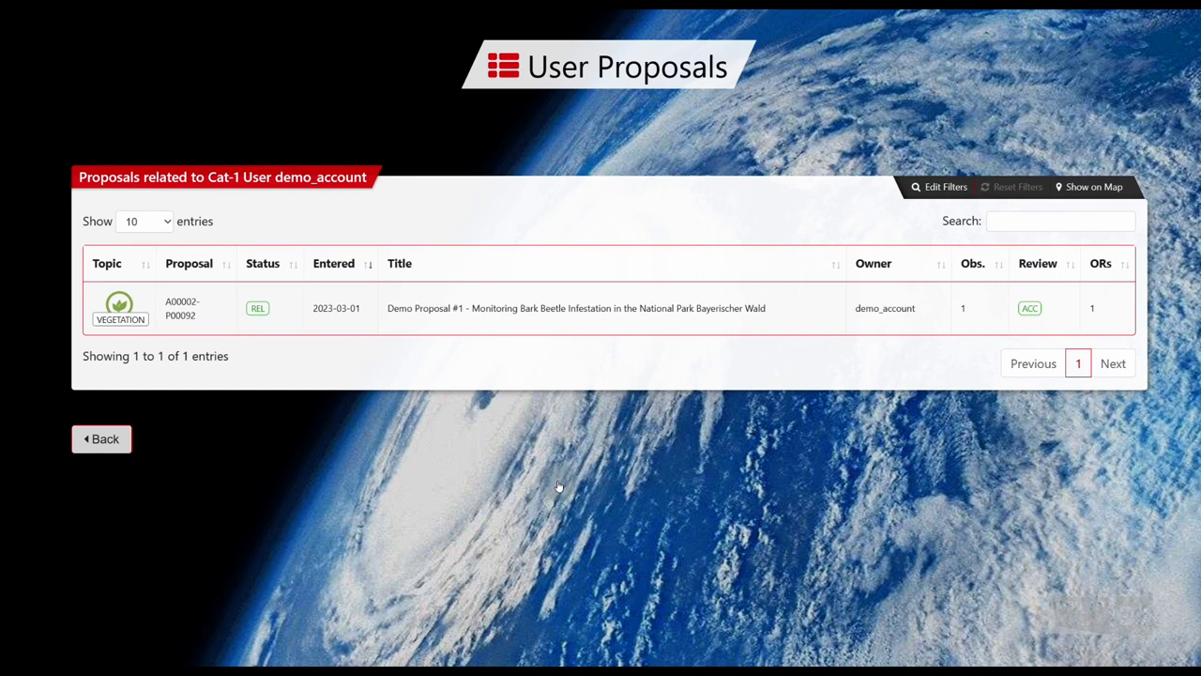
pyautogui.moveTo(551, 490)
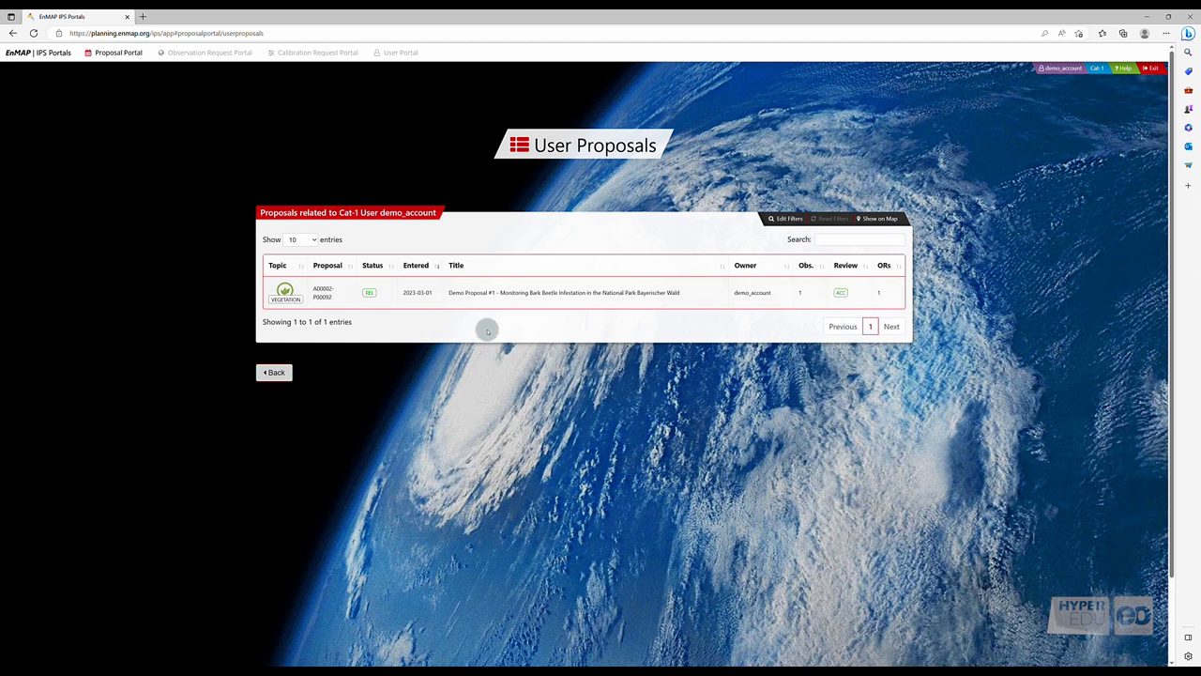
pyautogui.moveTo(372, 293)
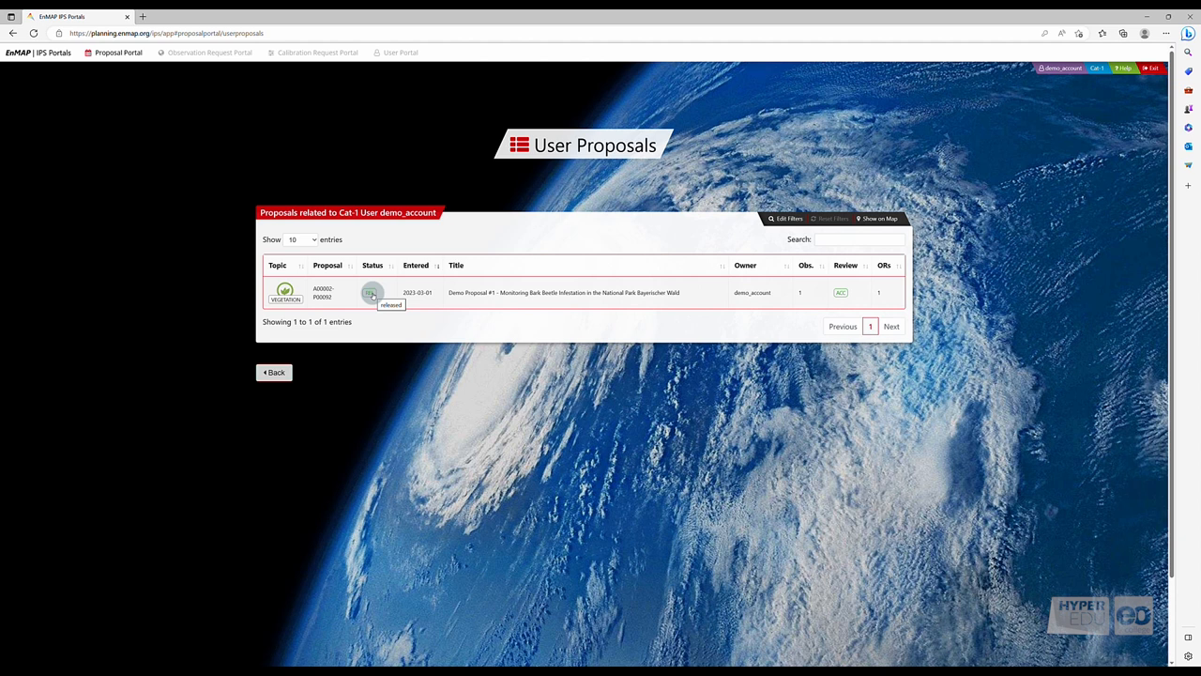
# Enter the Planning & Submission Tool card from the Observation Request Portal.
pyautogui.click(370, 293)
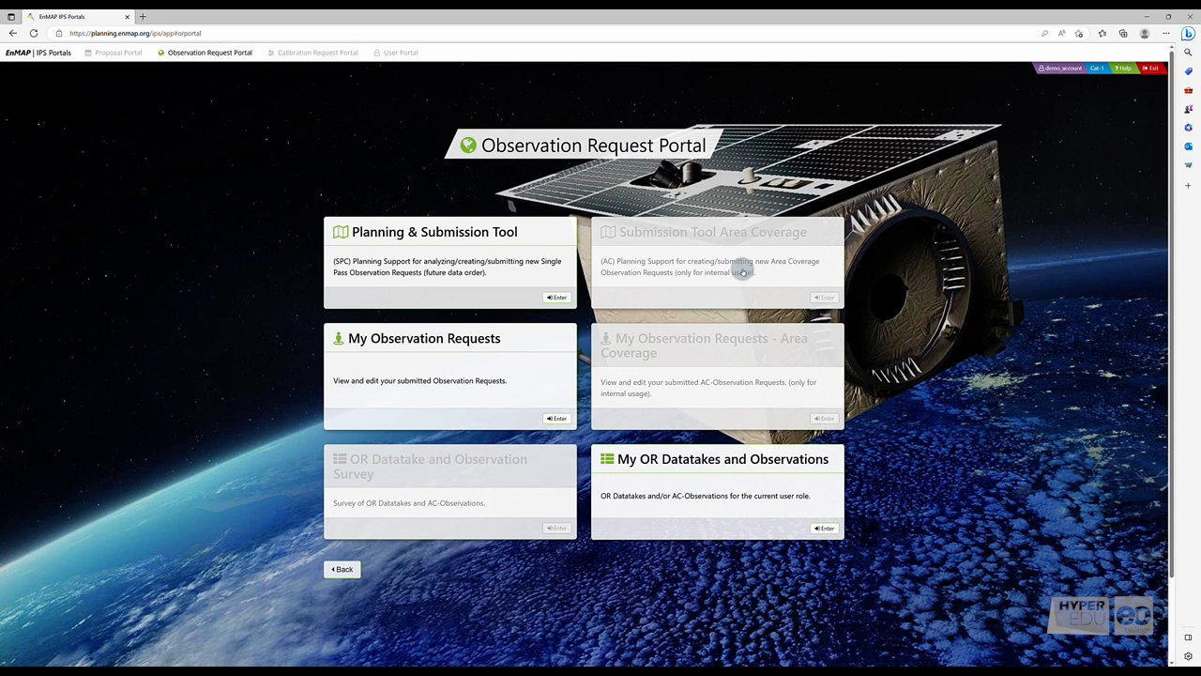
pyautogui.click(556, 297)
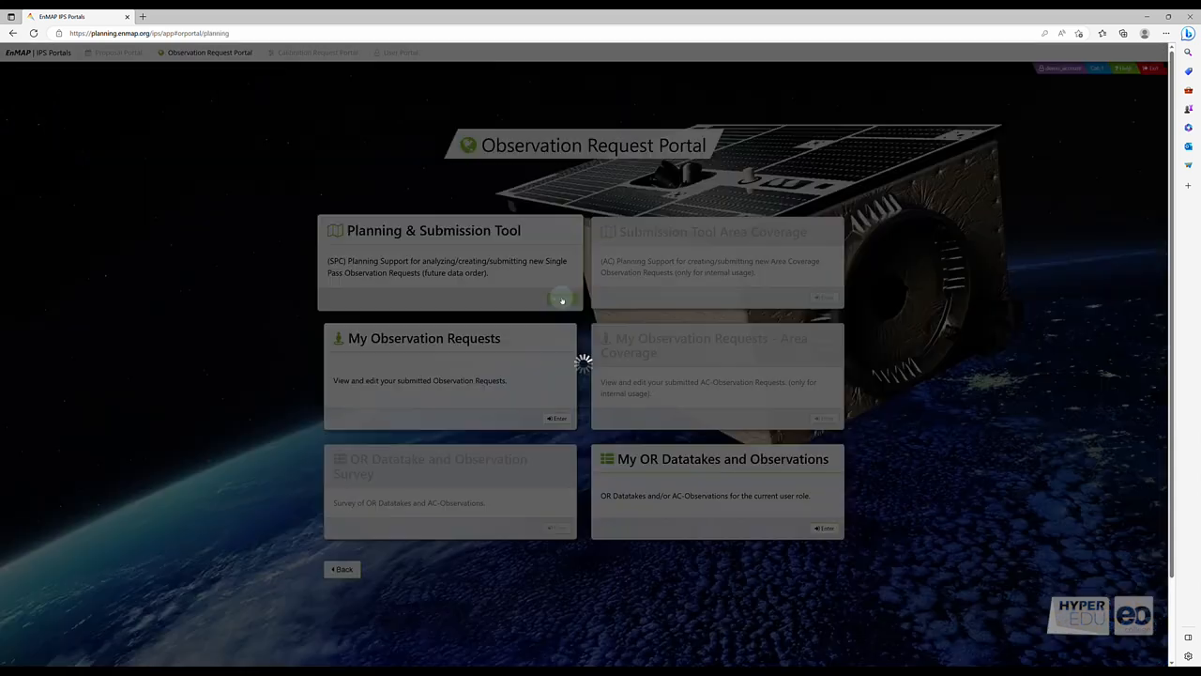
pyautogui.click(450, 262)
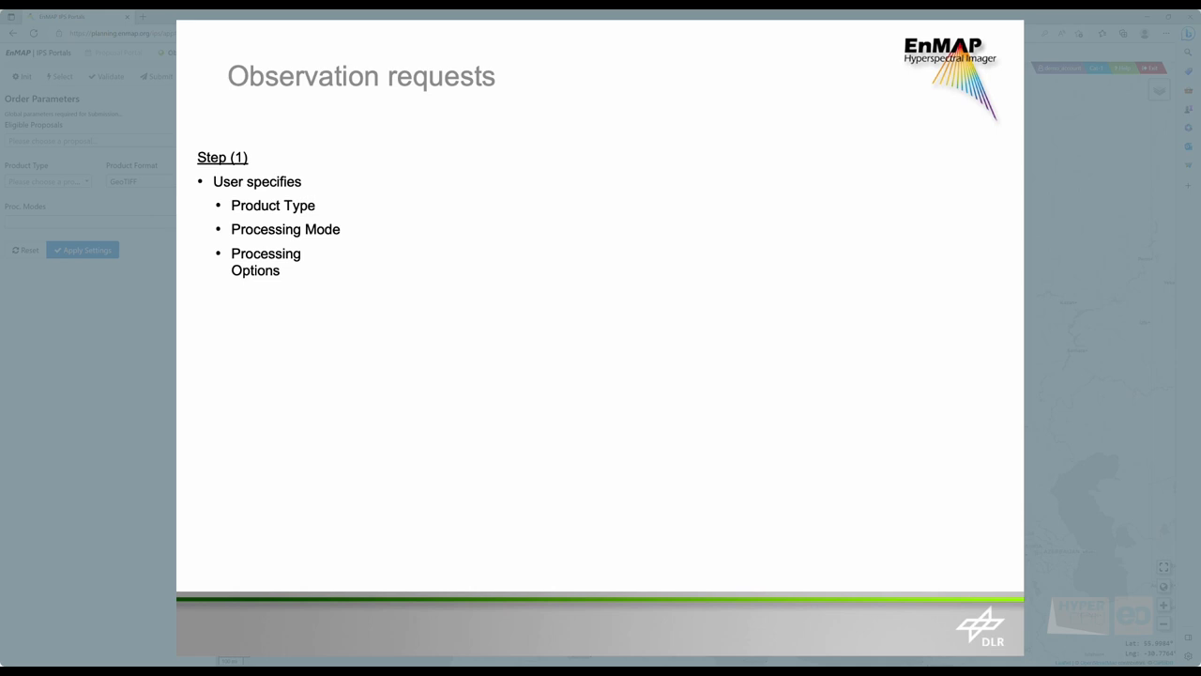
pyautogui.press('right')
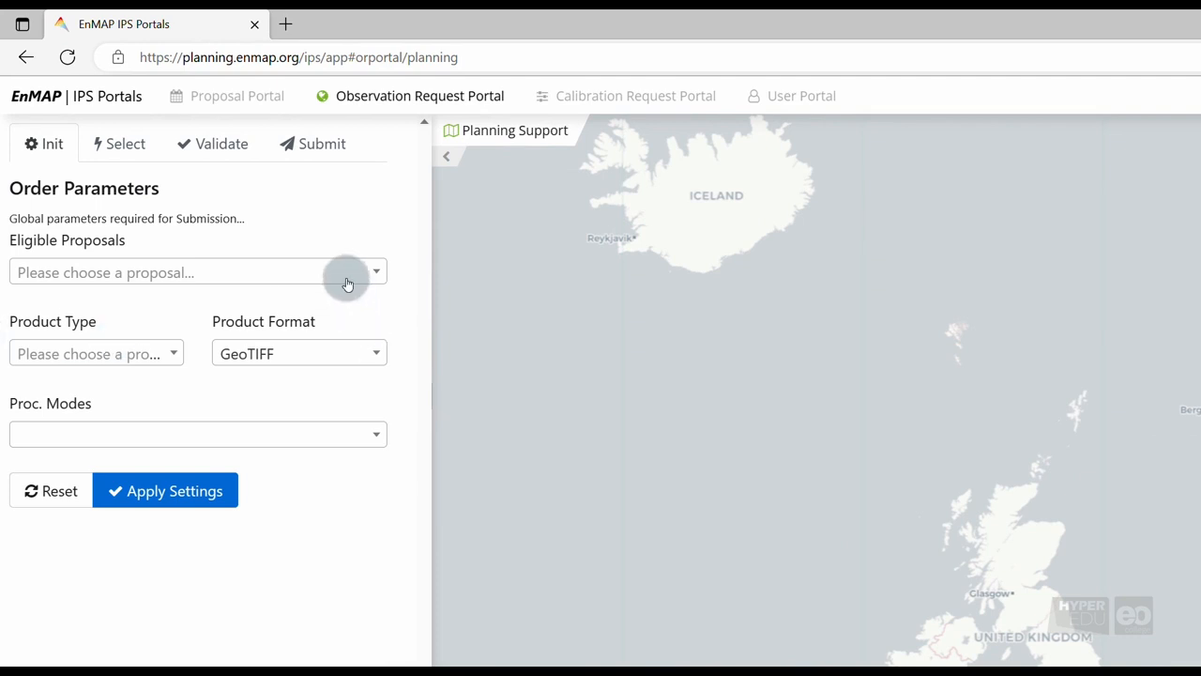
# Select proposal A00002-P00092 with product type L2A and L2A land atmospheric correction.
pyautogui.click(348, 273)
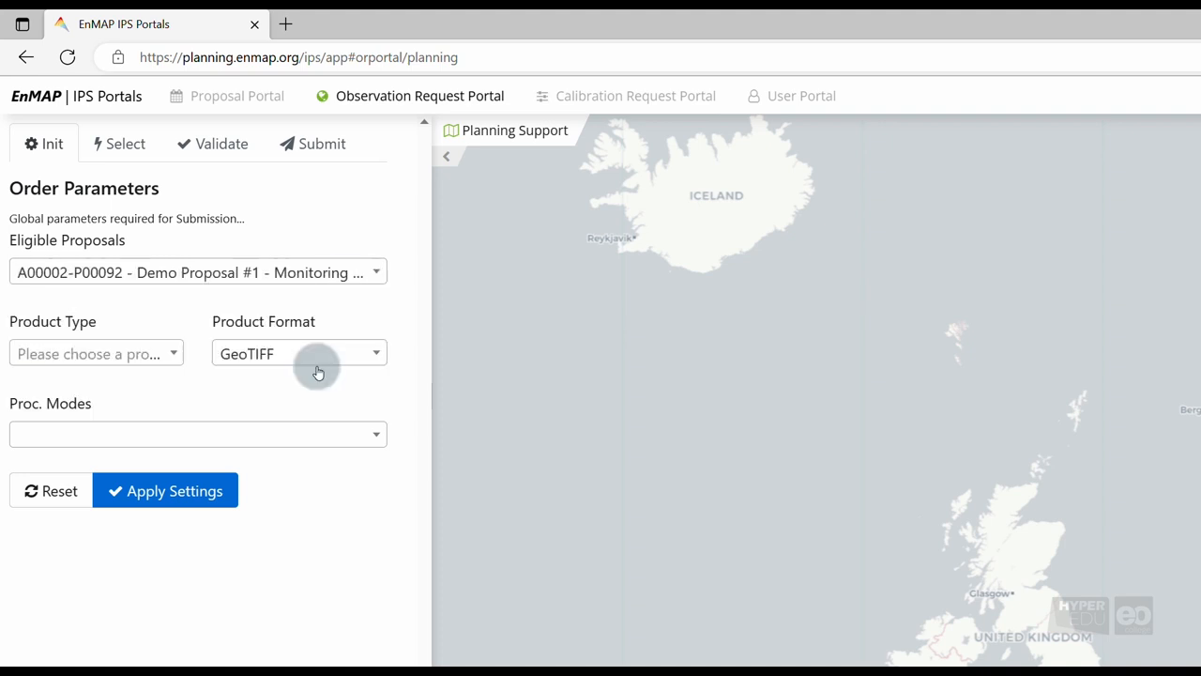
pyautogui.moveTo(294, 381)
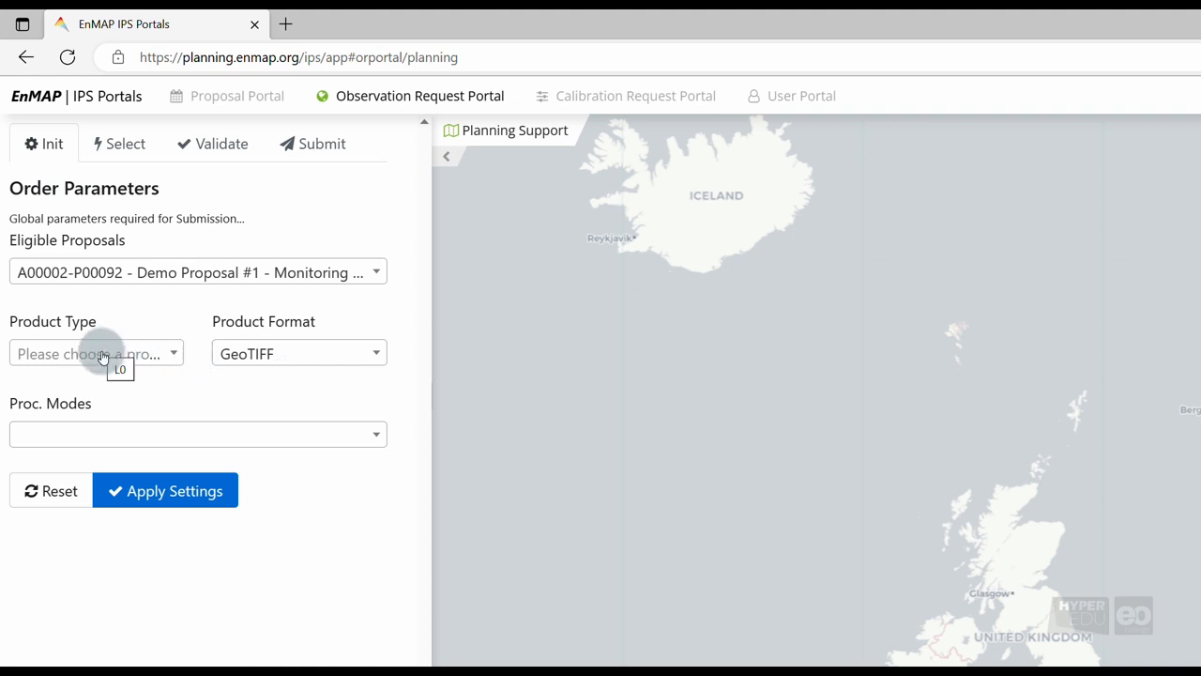
pyautogui.click(94, 353)
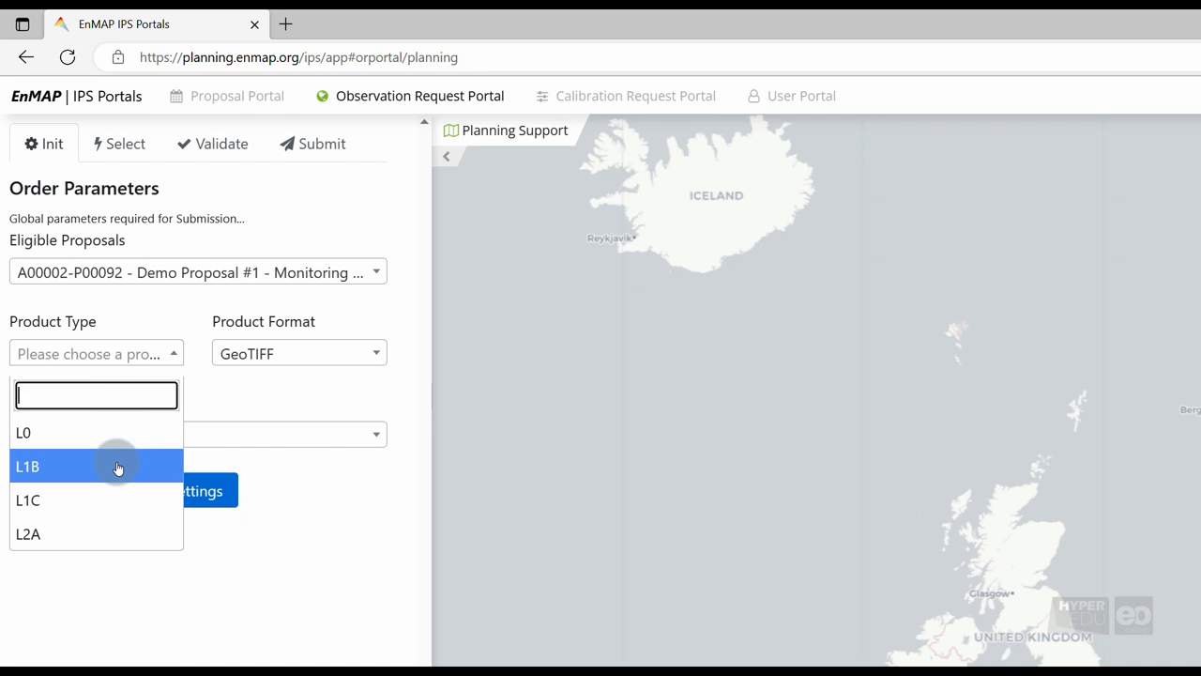
pyautogui.moveTo(122, 500)
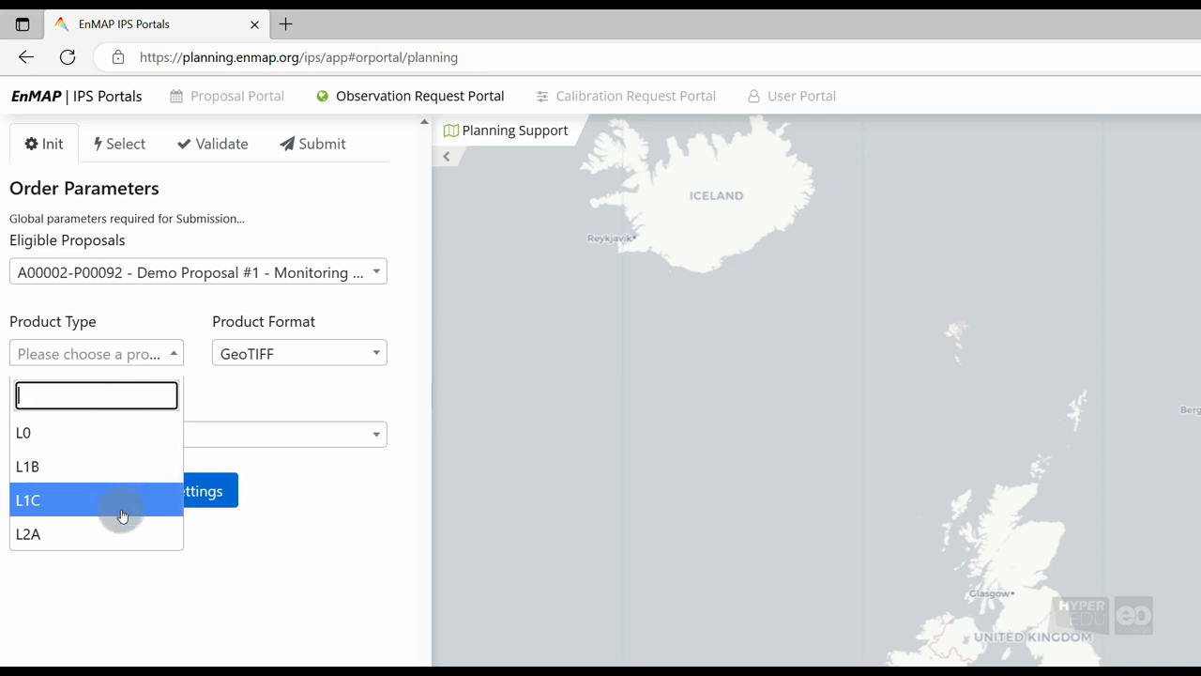
pyautogui.moveTo(120, 533)
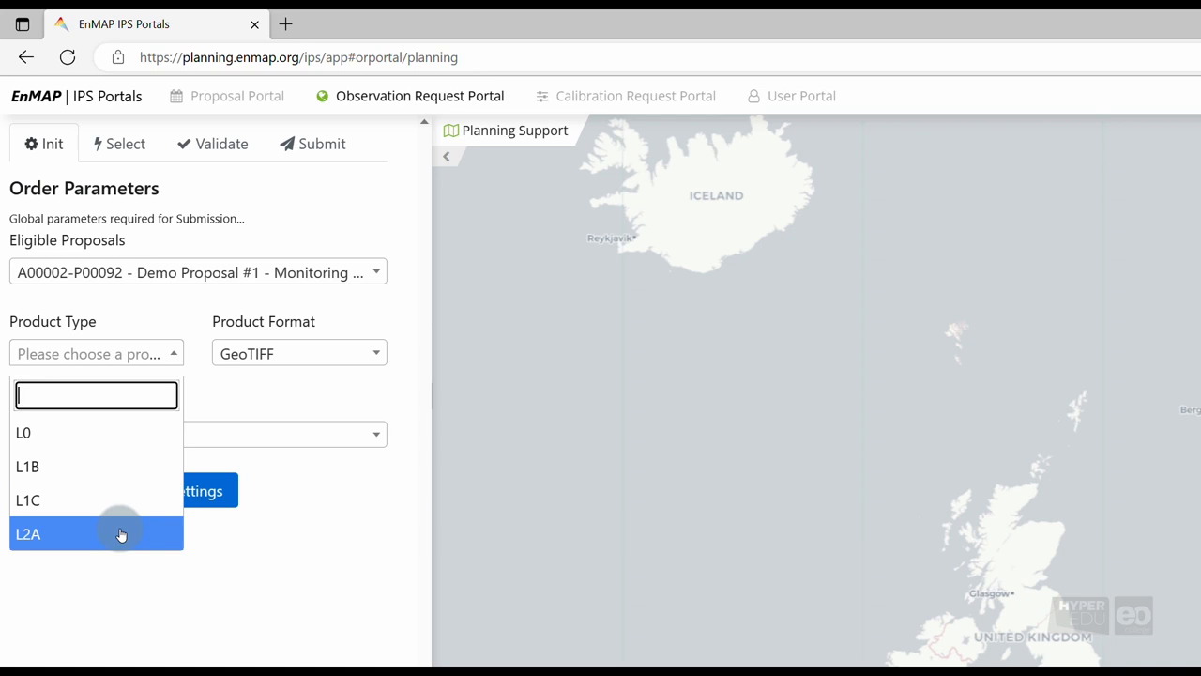
pyautogui.click(26, 533)
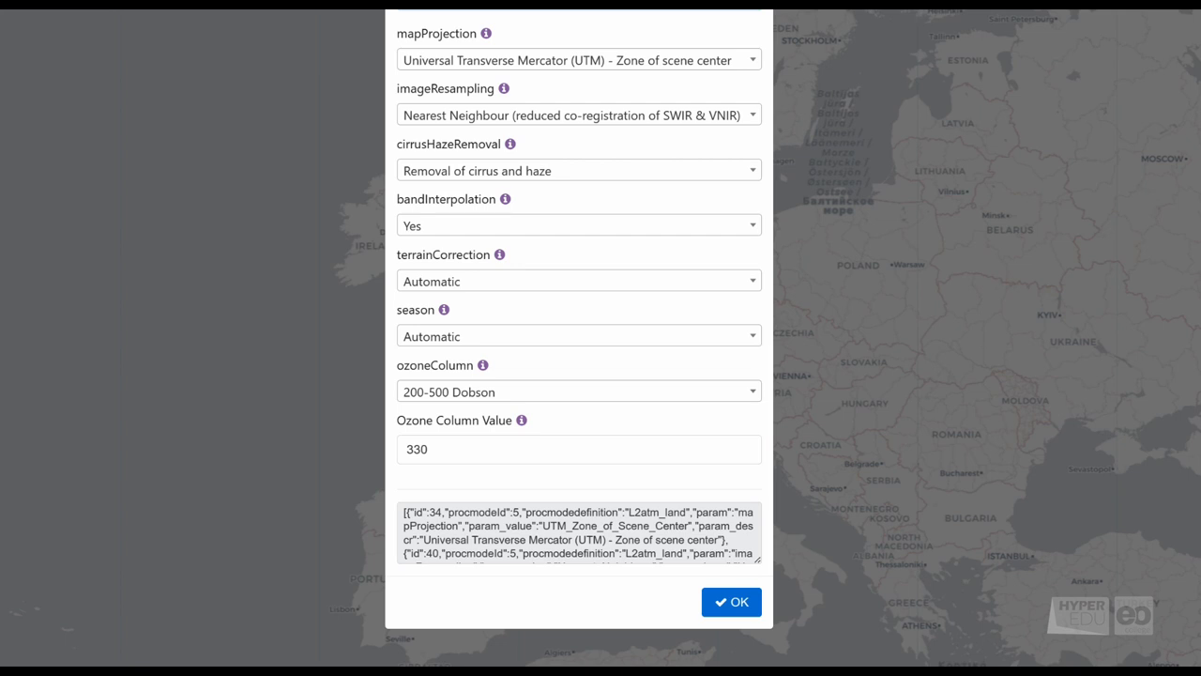
pyautogui.moveTo(505, 88)
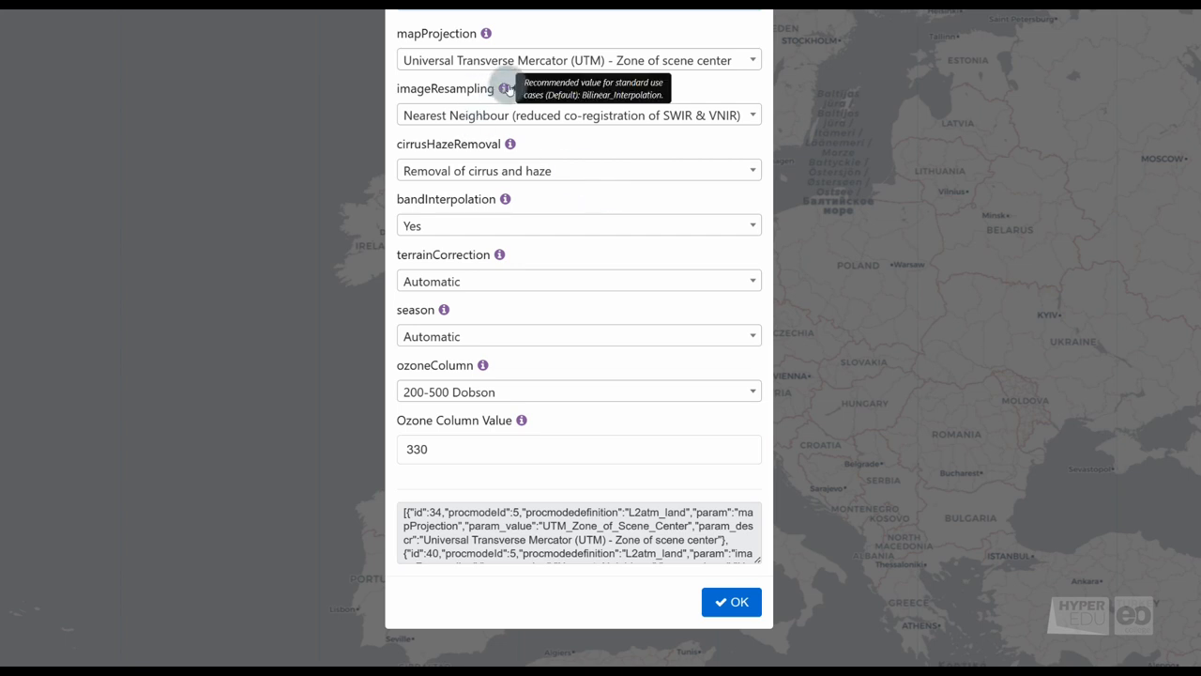
pyautogui.moveTo(505, 199)
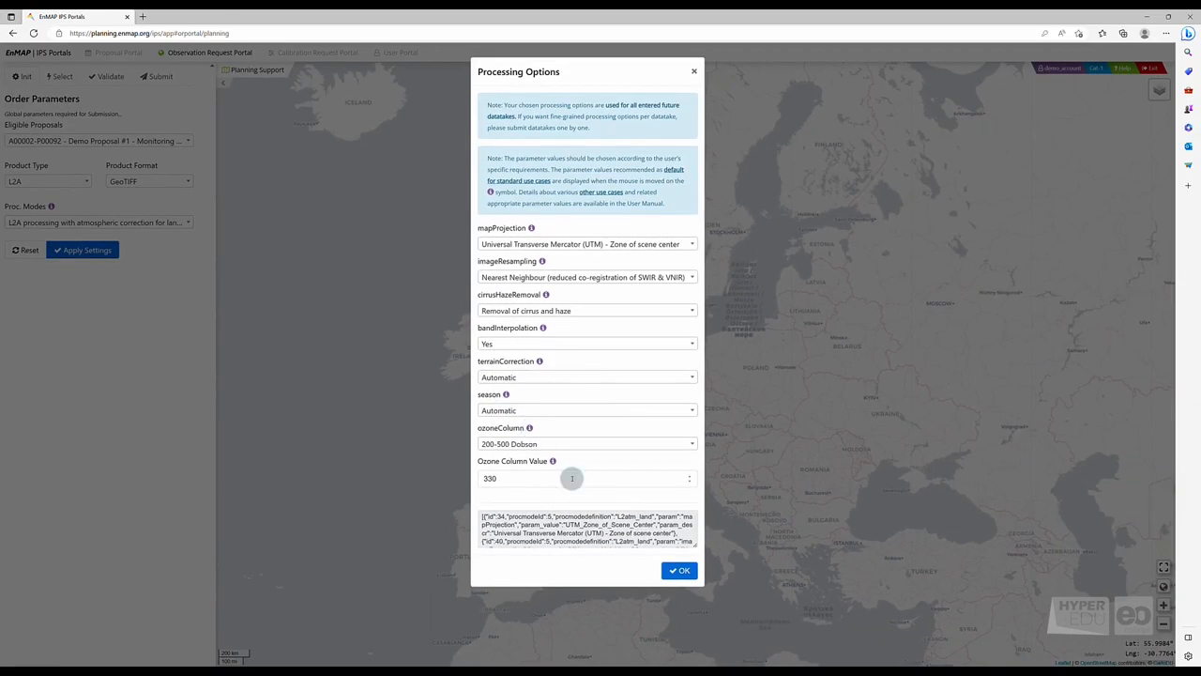
# Confirm the default L2A Processing Options with haze removal and ozone column 330.
pyautogui.click(680, 571)
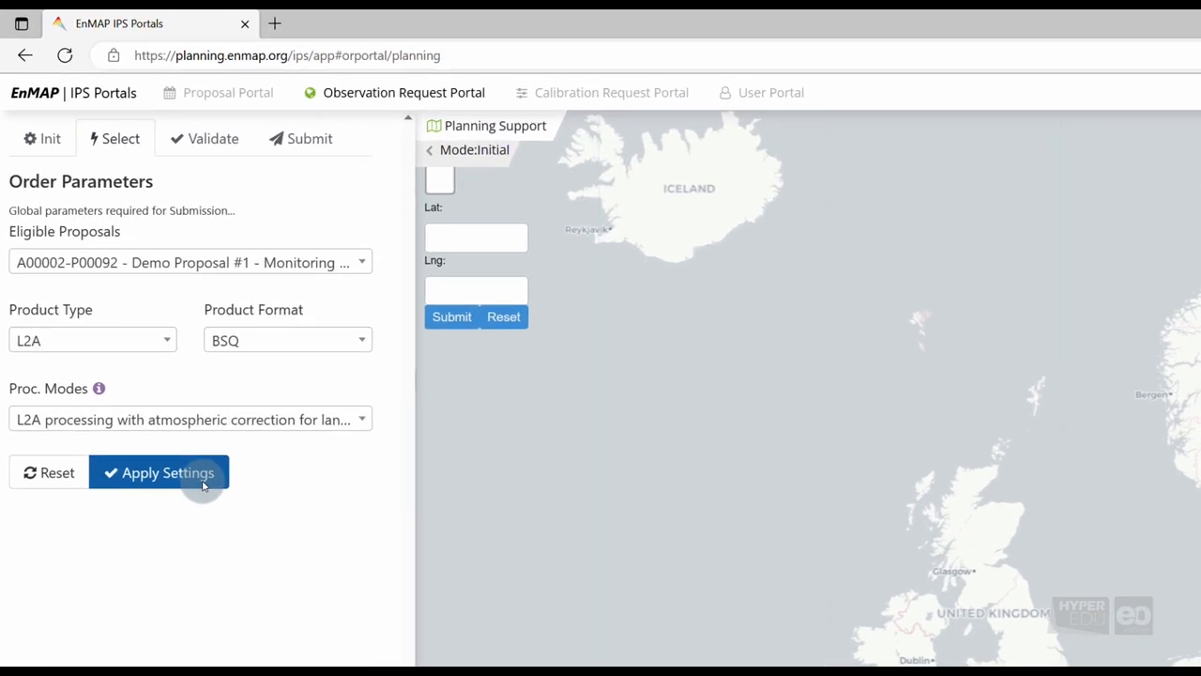
# Apply the order parameters and centre the planning map on the target Lat/Lng near Frauenau.
pyautogui.click(159, 473)
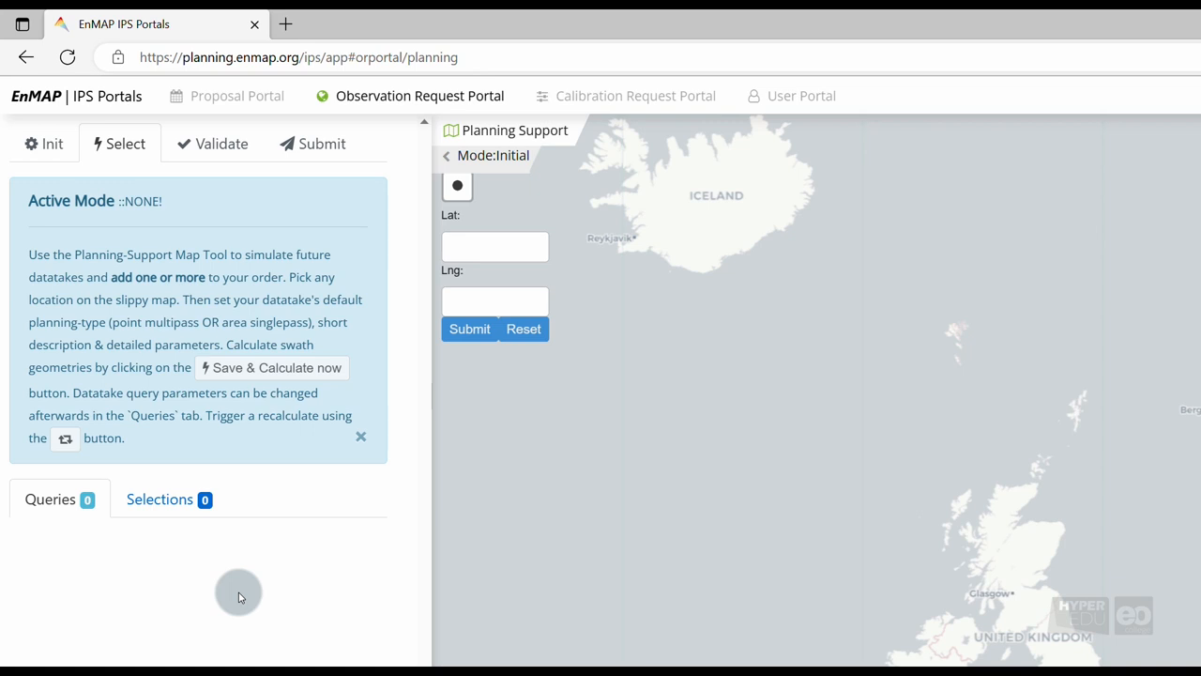
pyautogui.moveTo(458, 186)
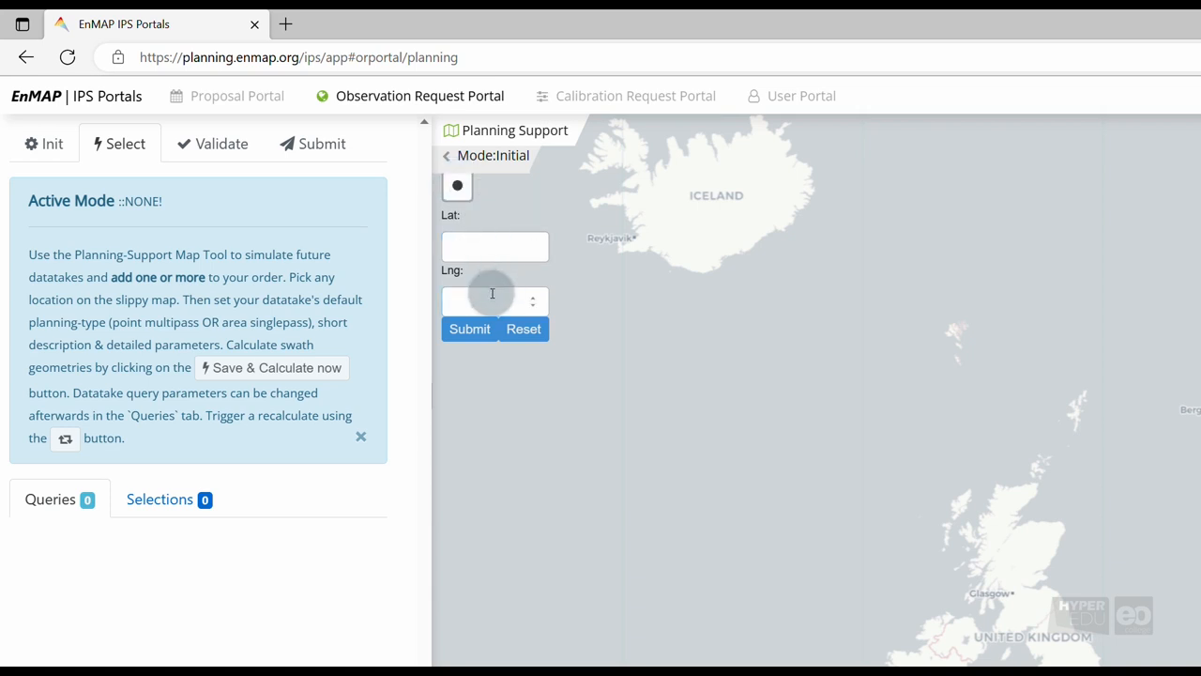
pyautogui.click(495, 300)
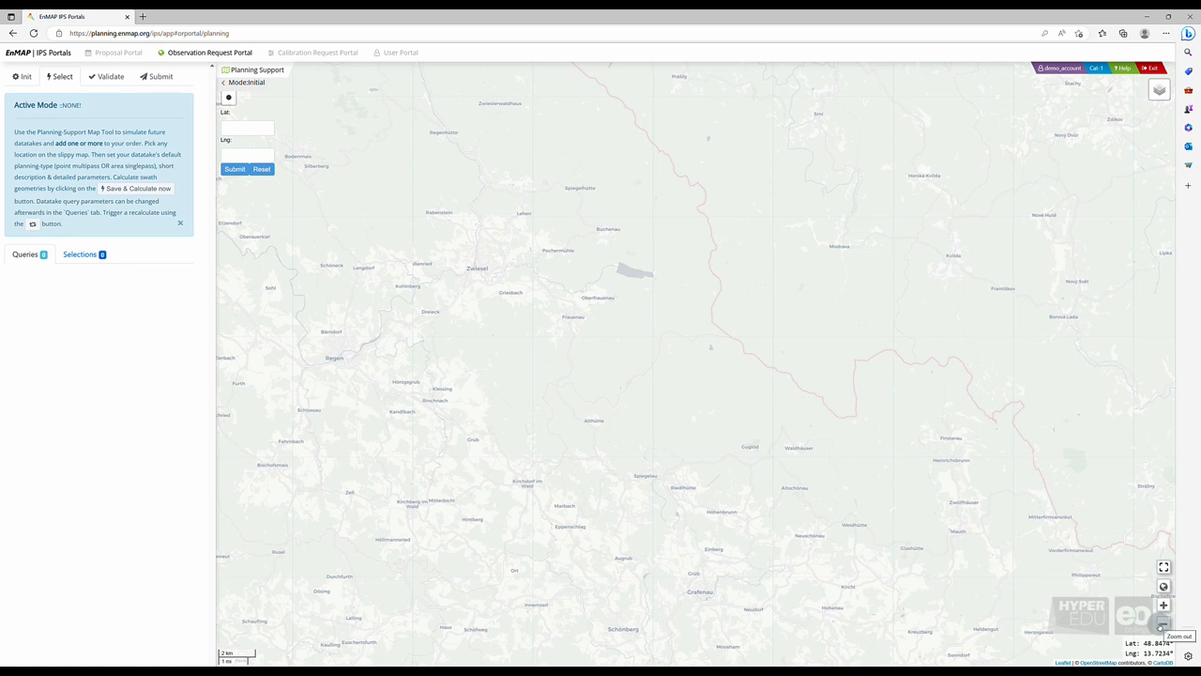
pyautogui.click(1164, 604)
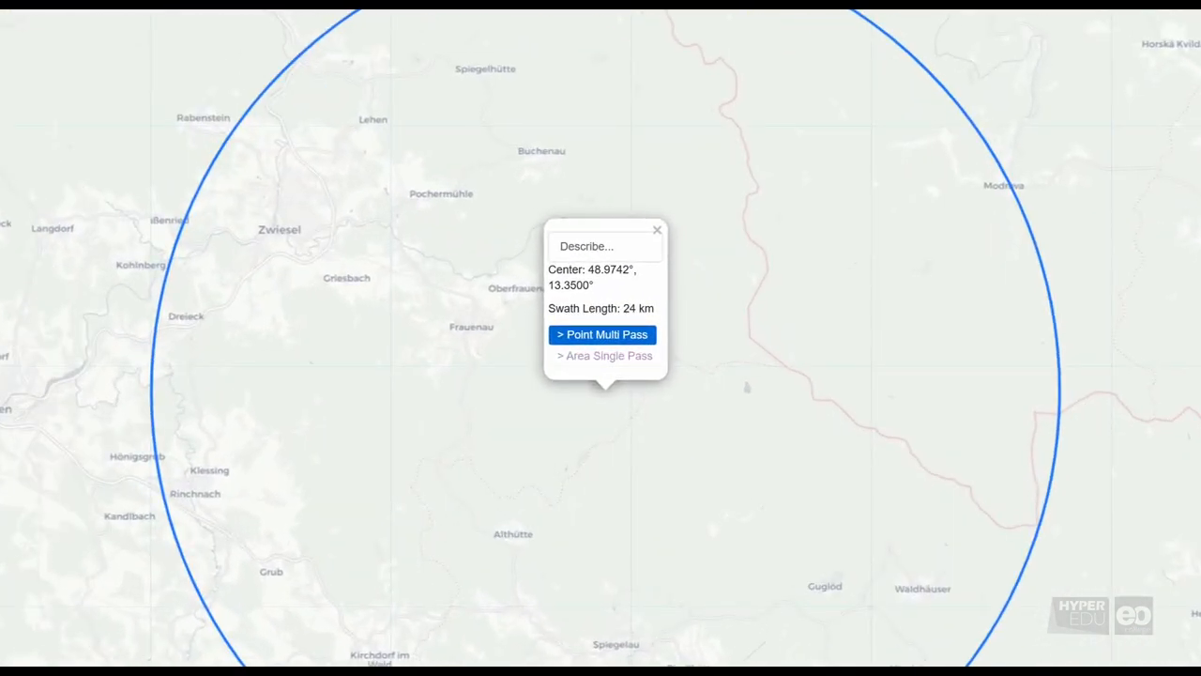
# Describe the datatake at 48.9742°, 13.3550° as NationalPark and choose Point Multi Pass.
pyautogui.click(600, 246)
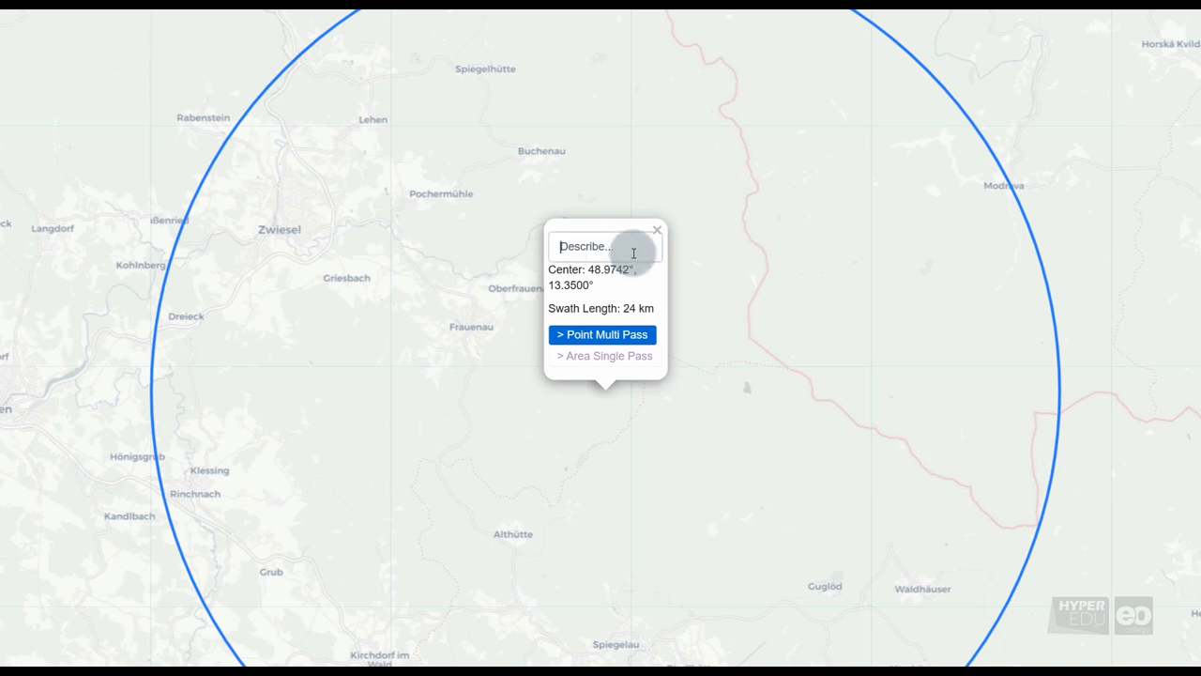
pyautogui.write('NationalPark')
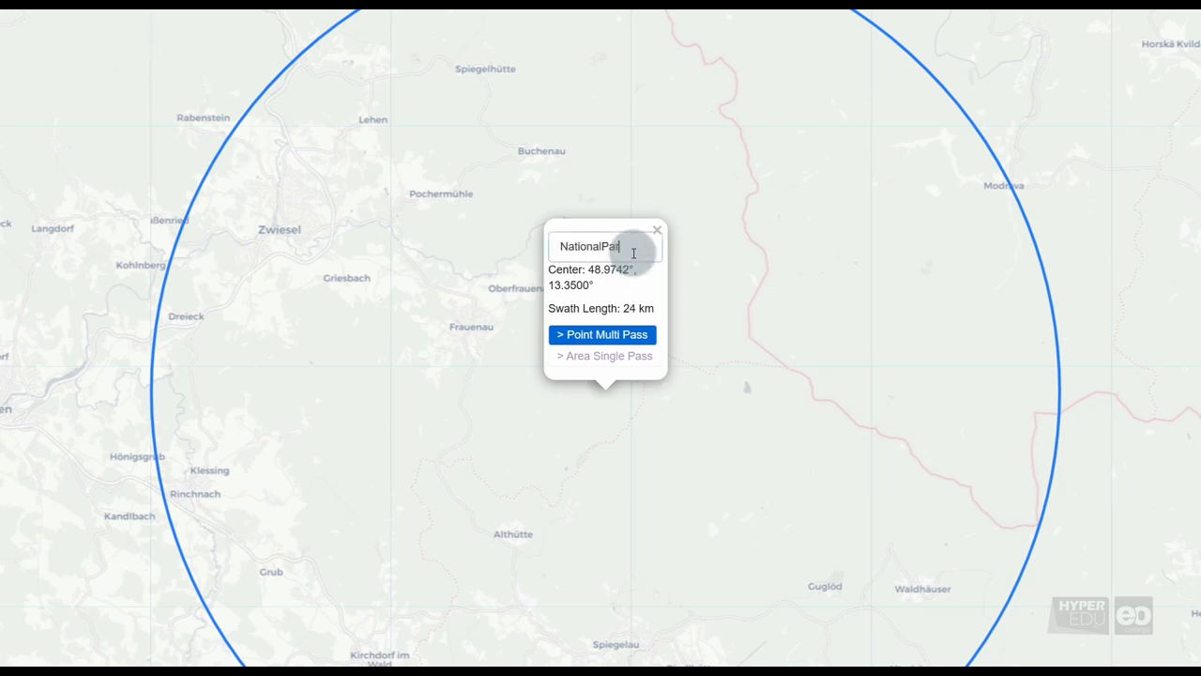
pyautogui.write('rk')
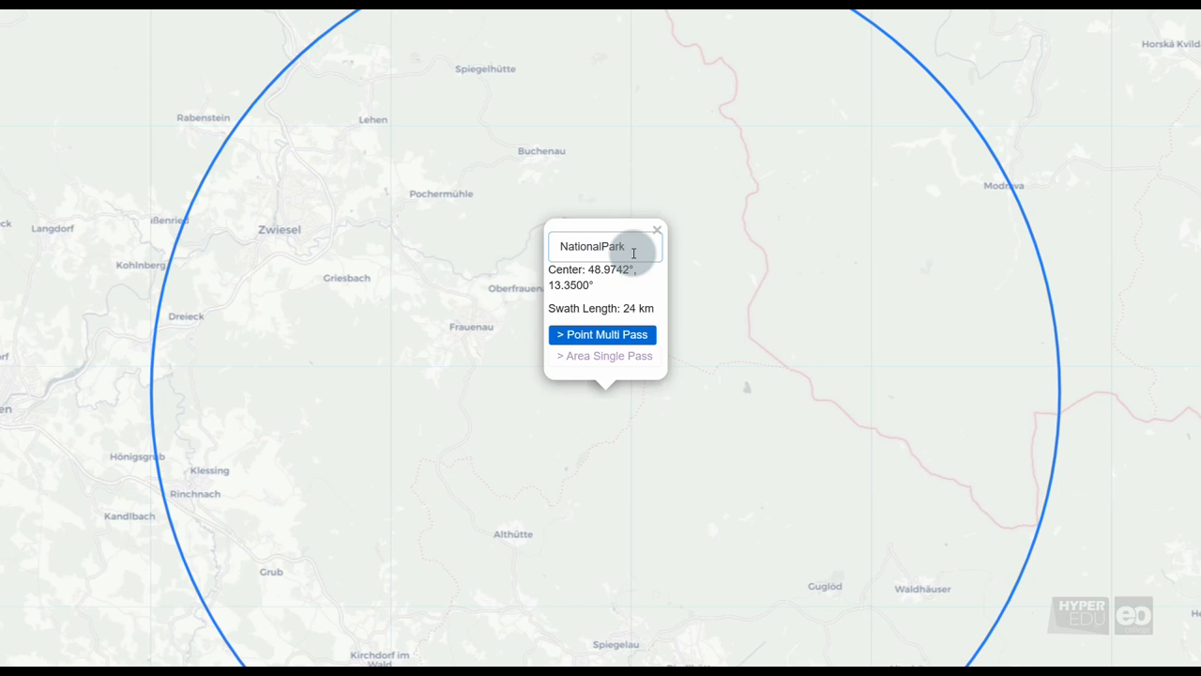
pyautogui.click(600, 334)
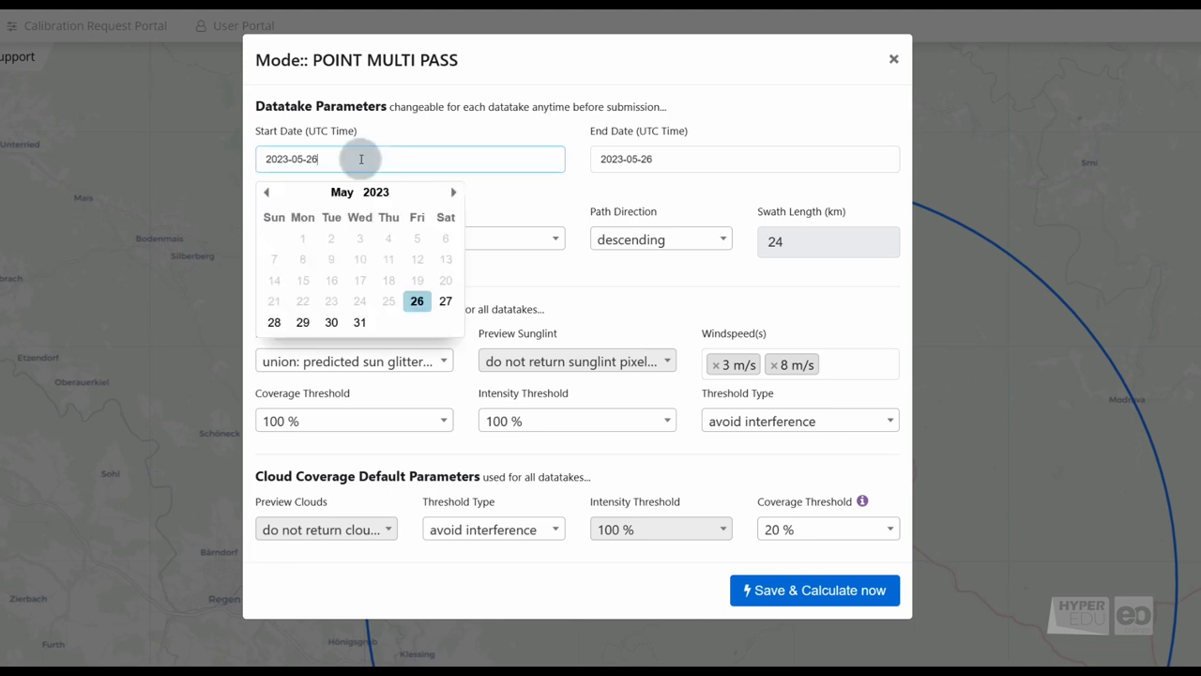
# Set the multi-pass window to 2023-06-01 – 2023-06-30, keeping the union sunglint model.
pyautogui.click(743, 158)
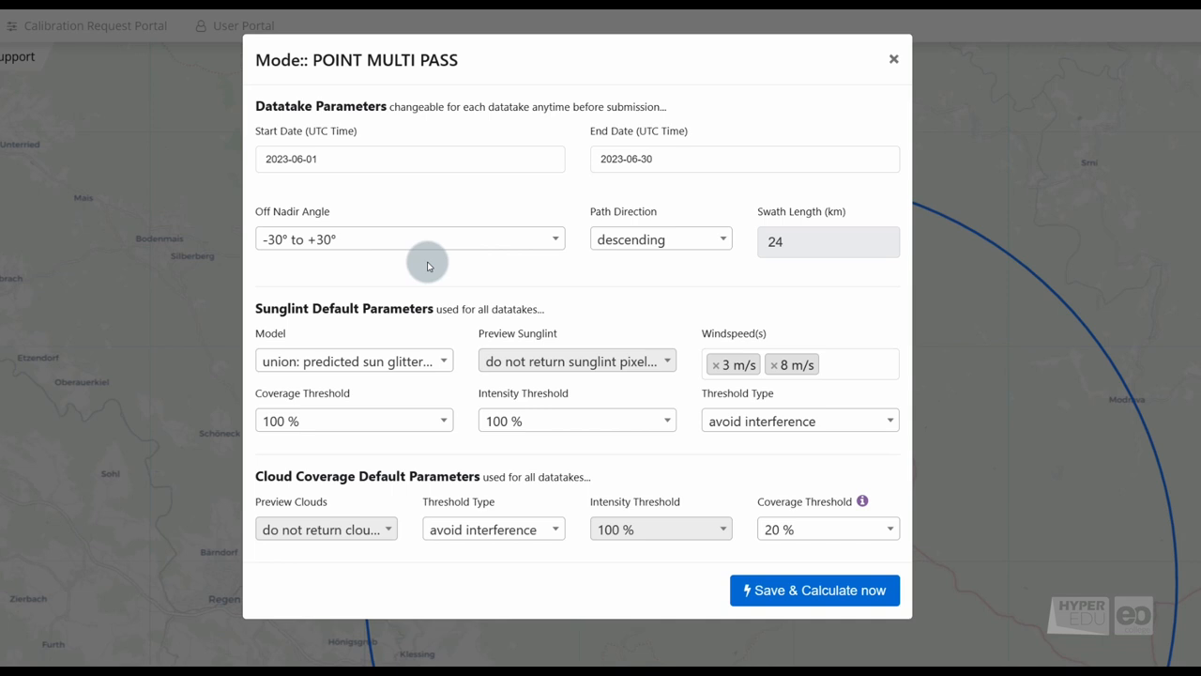
pyautogui.moveTo(576, 364)
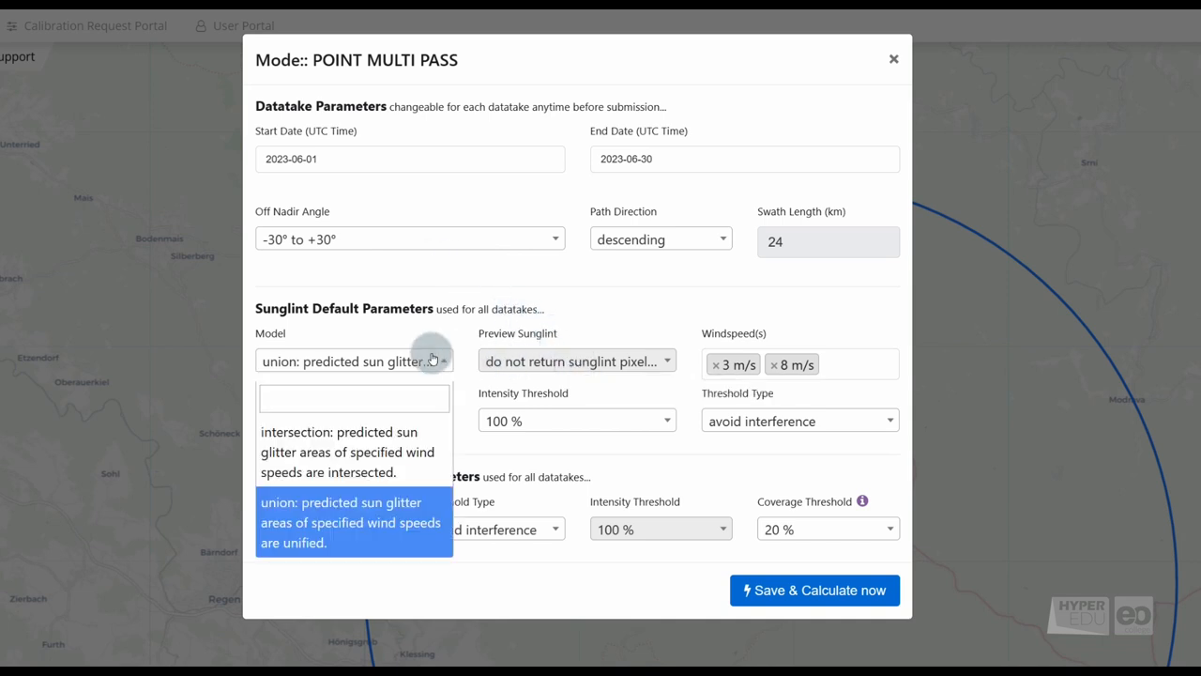
pyautogui.click(353, 522)
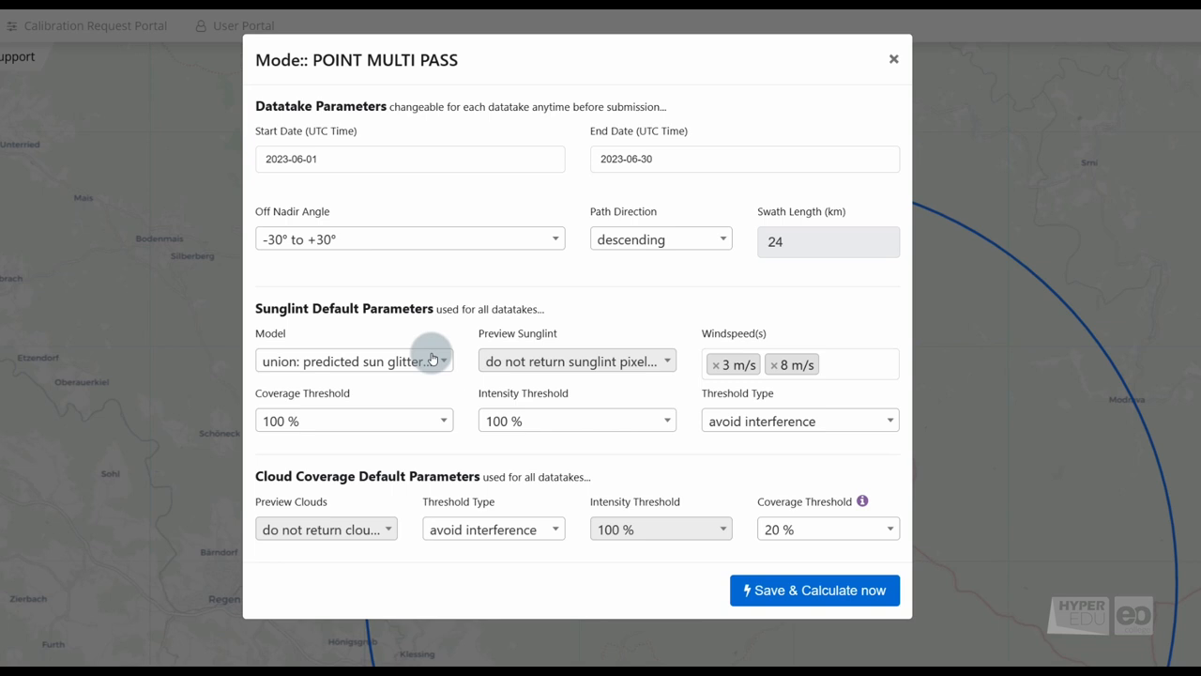
pyautogui.moveTo(864, 488)
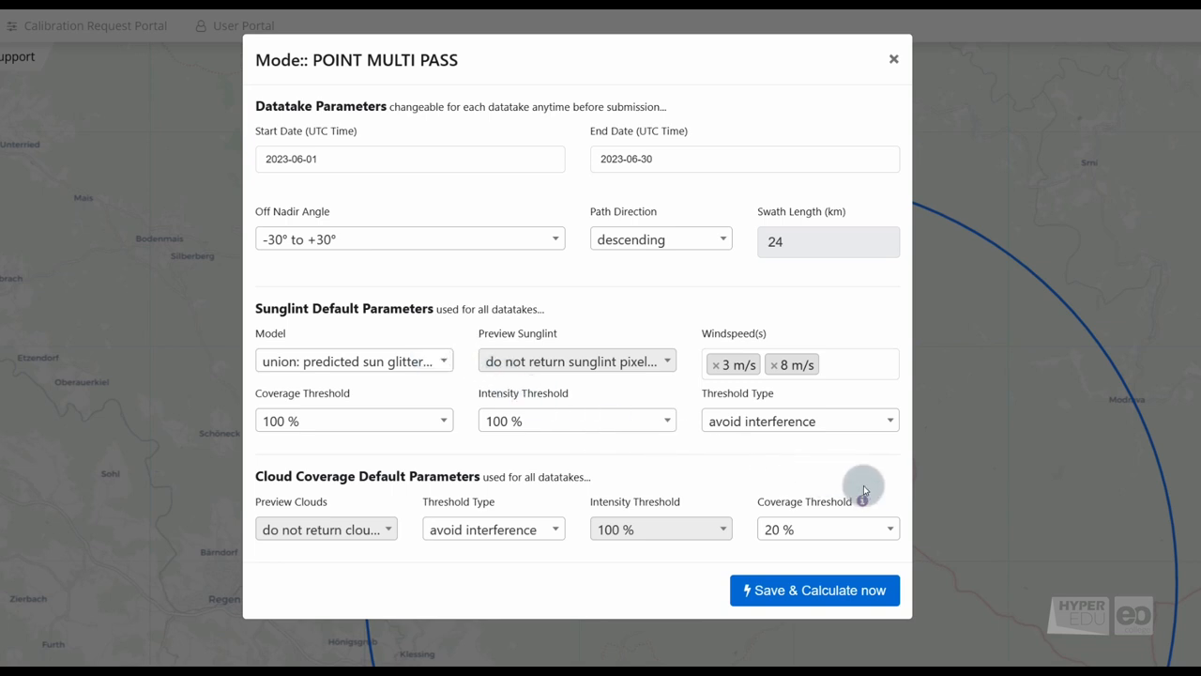
pyautogui.moveTo(845, 496)
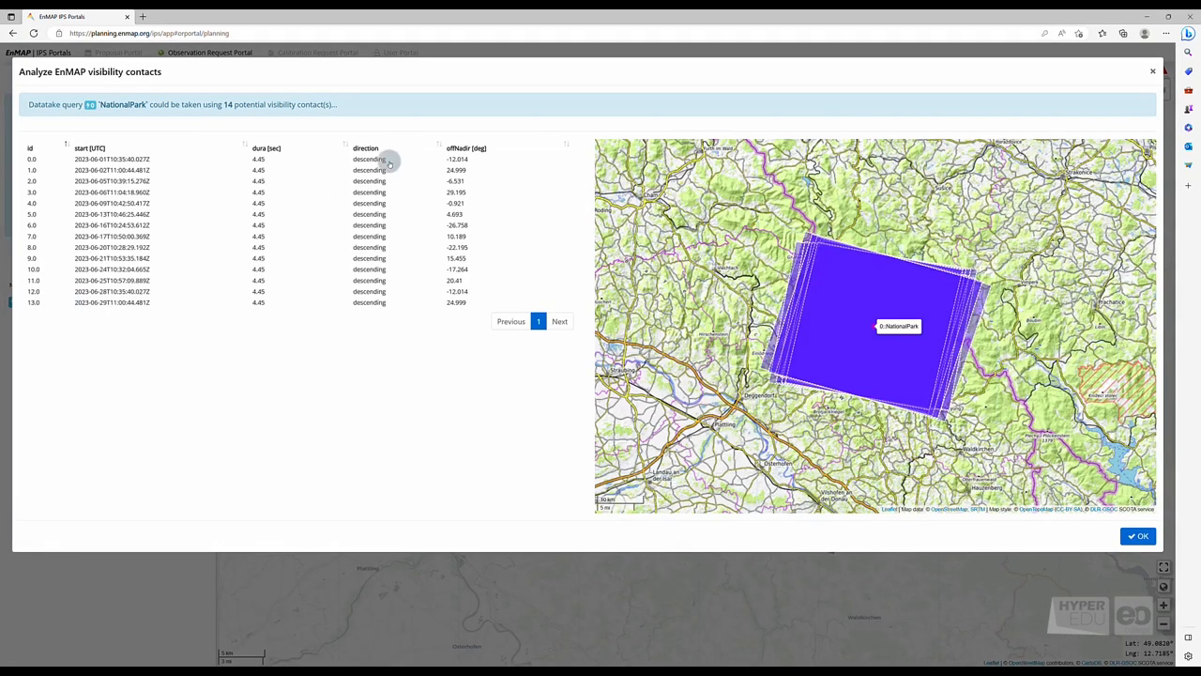
# Close the visibility contacts and tick the NationalPark query into the order selection.
pyautogui.click(1138, 536)
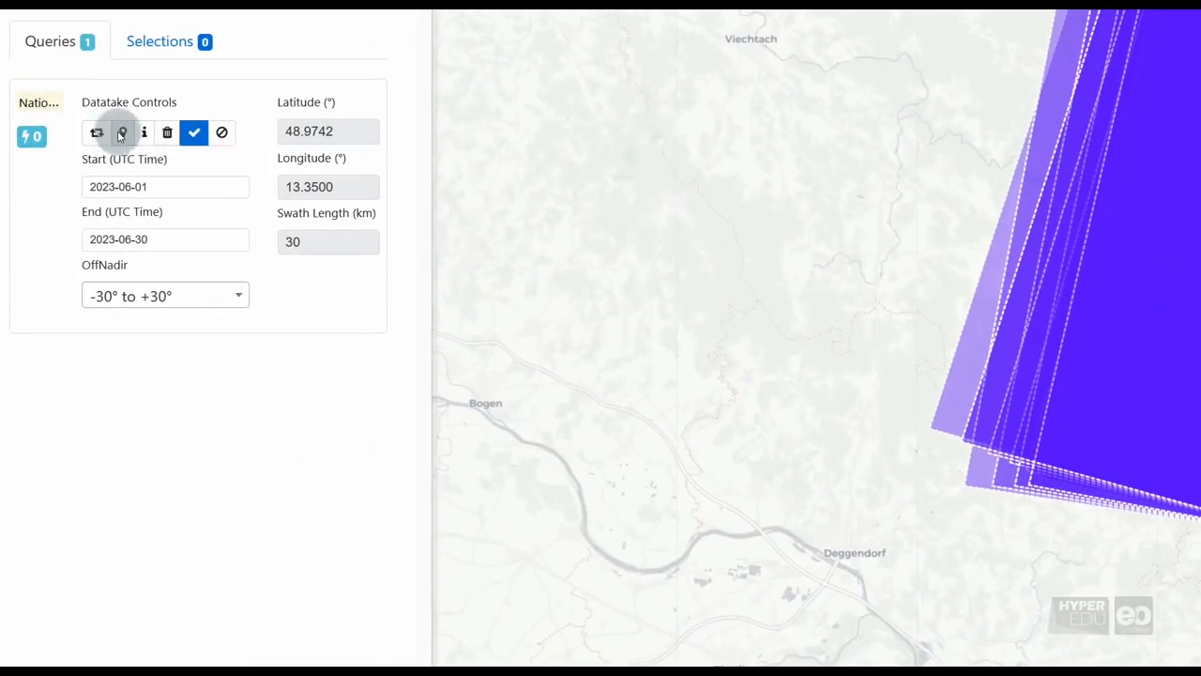
pyautogui.moveTo(167, 132)
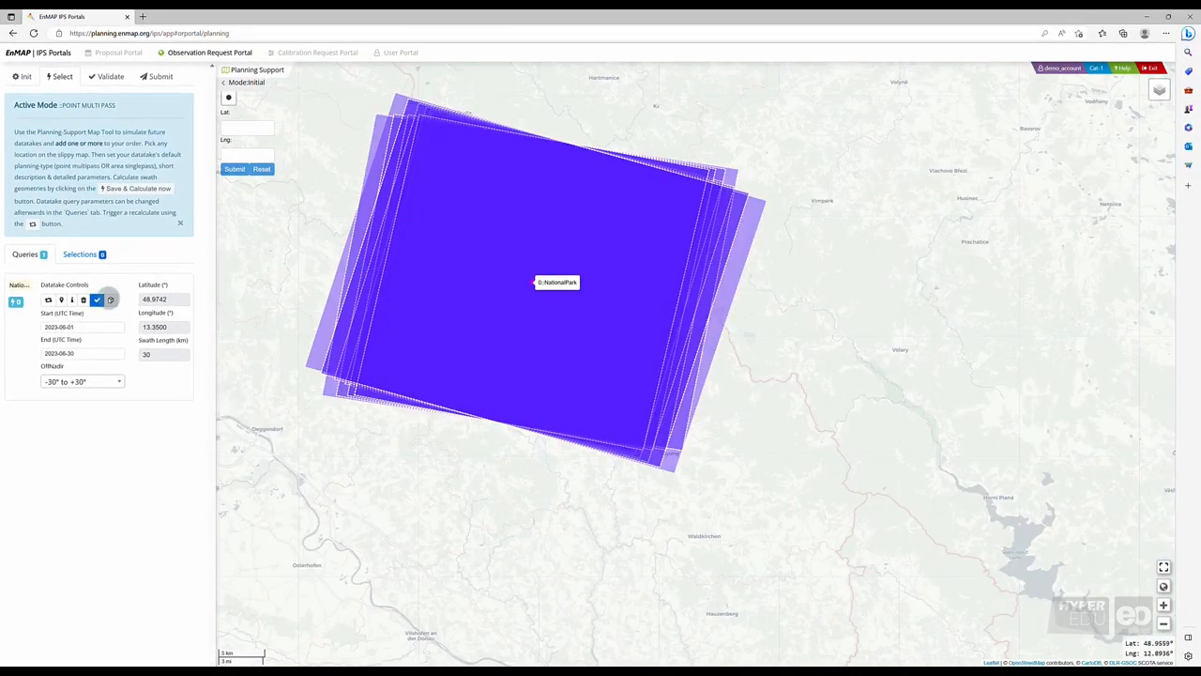
pyautogui.click(98, 301)
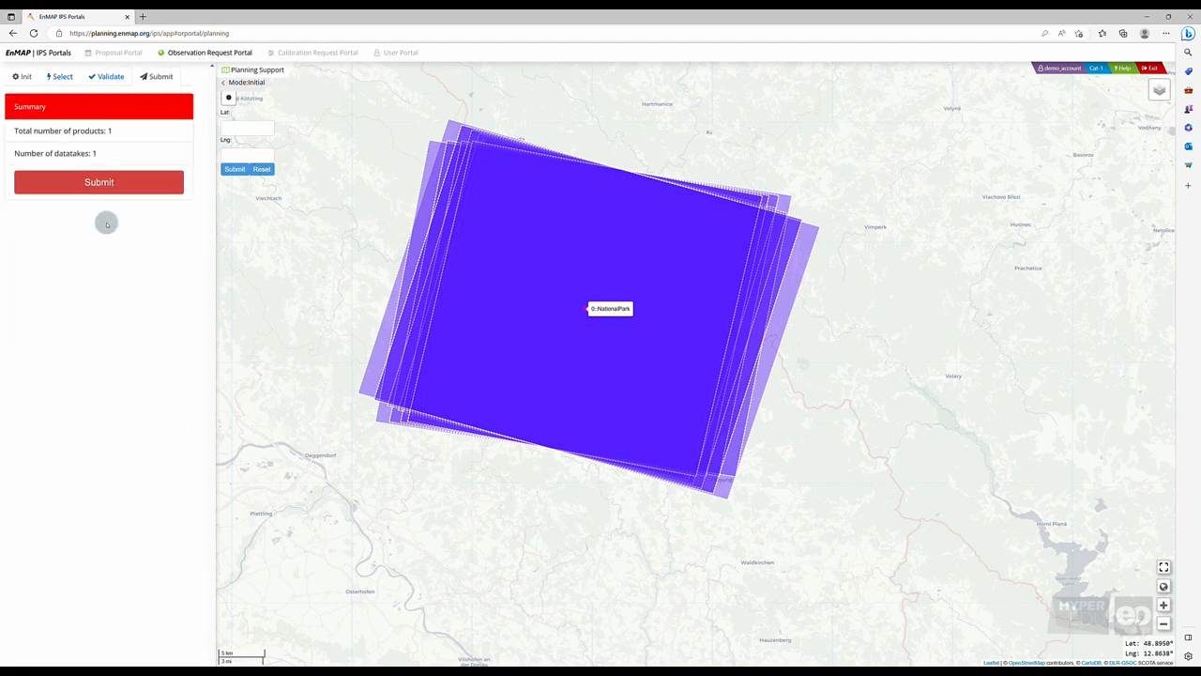
# Submit the request and end on the Success panel back to the portal overview.
pyautogui.click(98, 182)
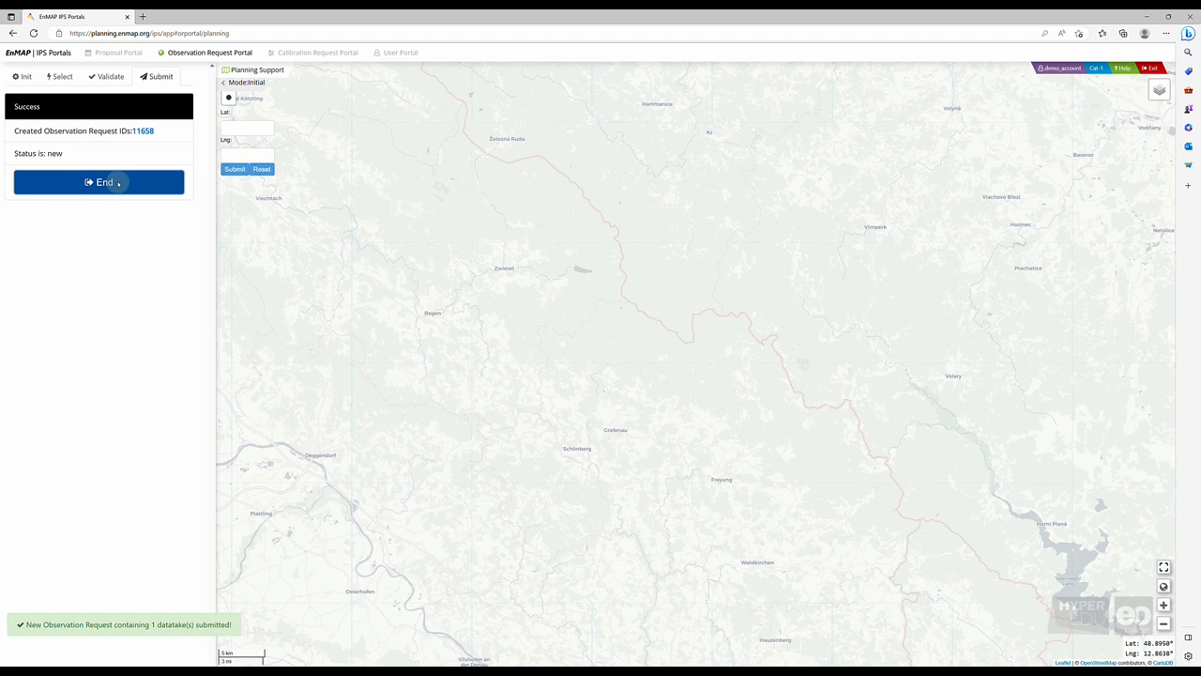
pyautogui.click(97, 183)
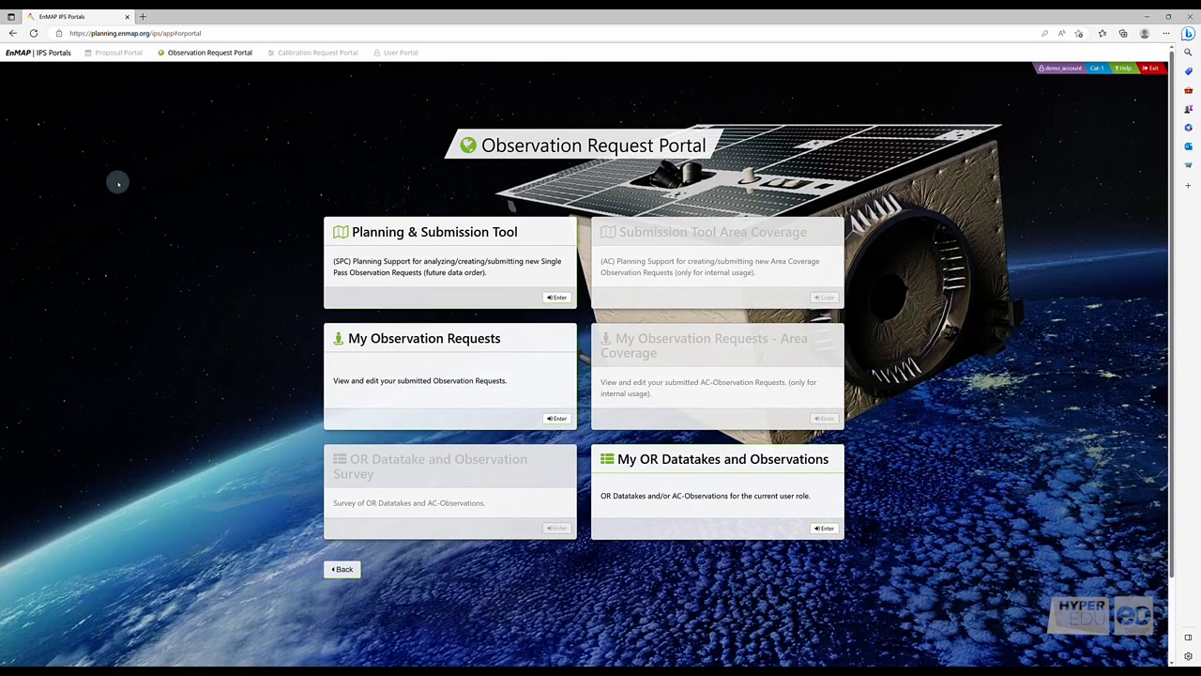